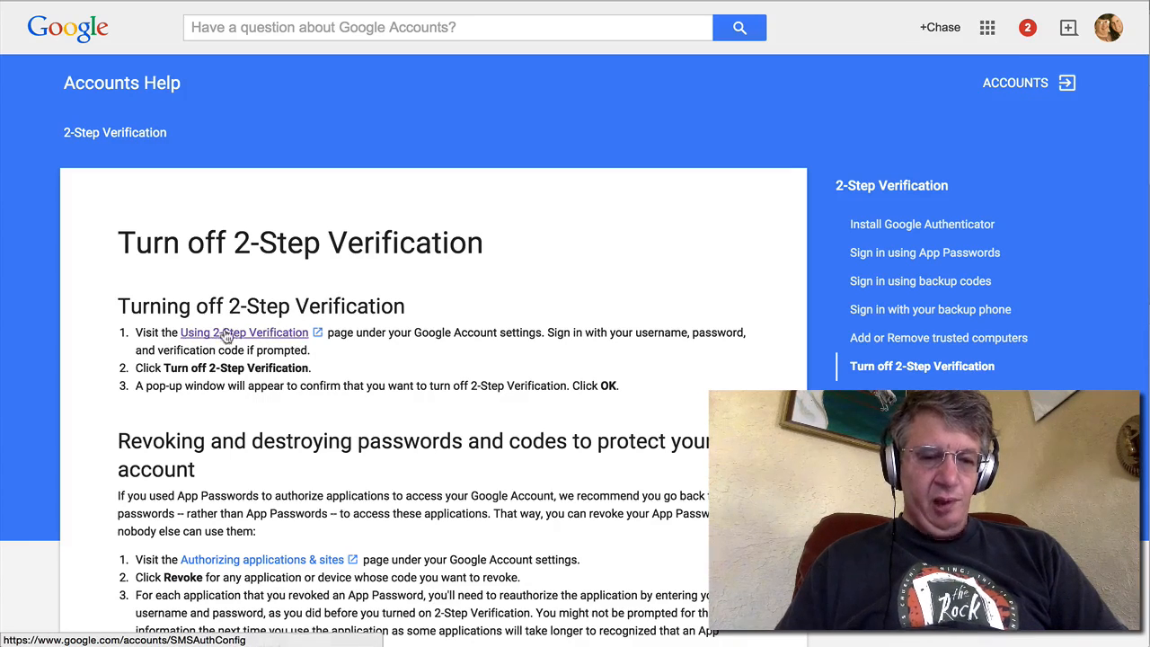
{"action": "mouse_move", "coordinate": [262, 223]}
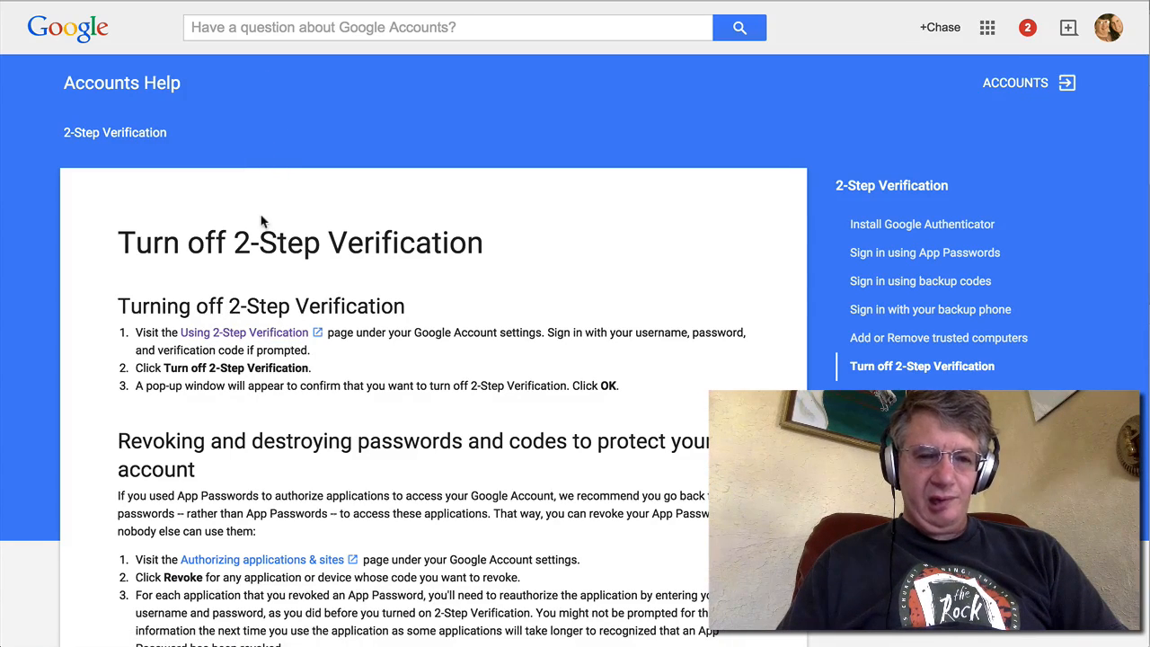
{"action": "mouse_move", "coordinate": [251, 277]}
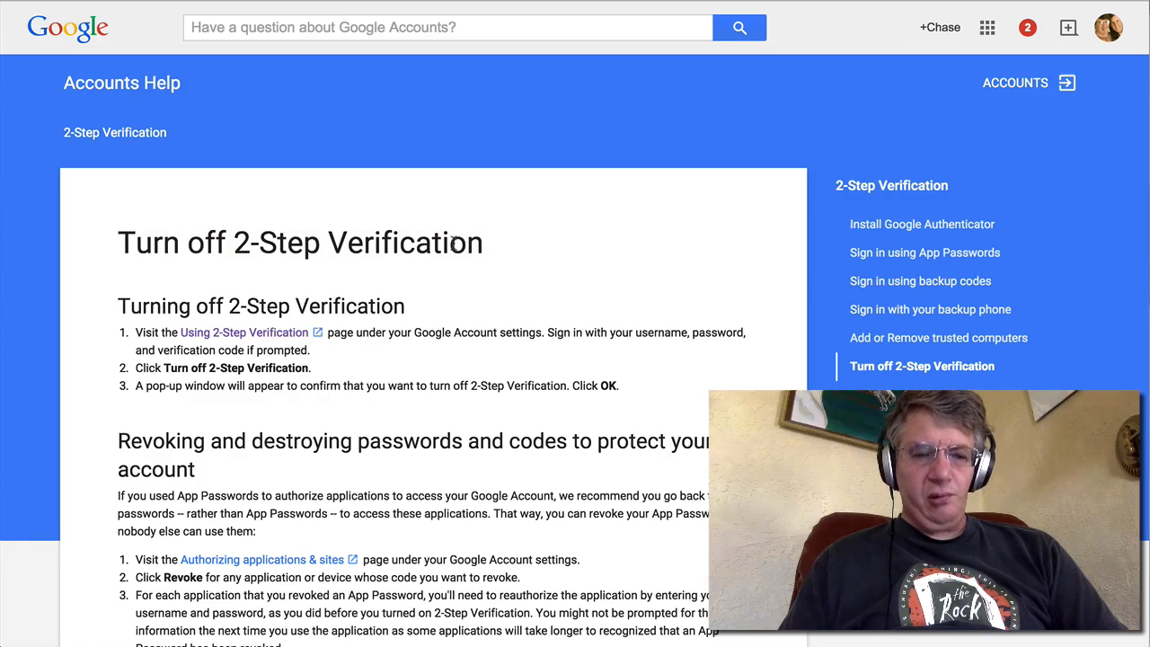
{"action": "mouse_move", "coordinate": [244, 332]}
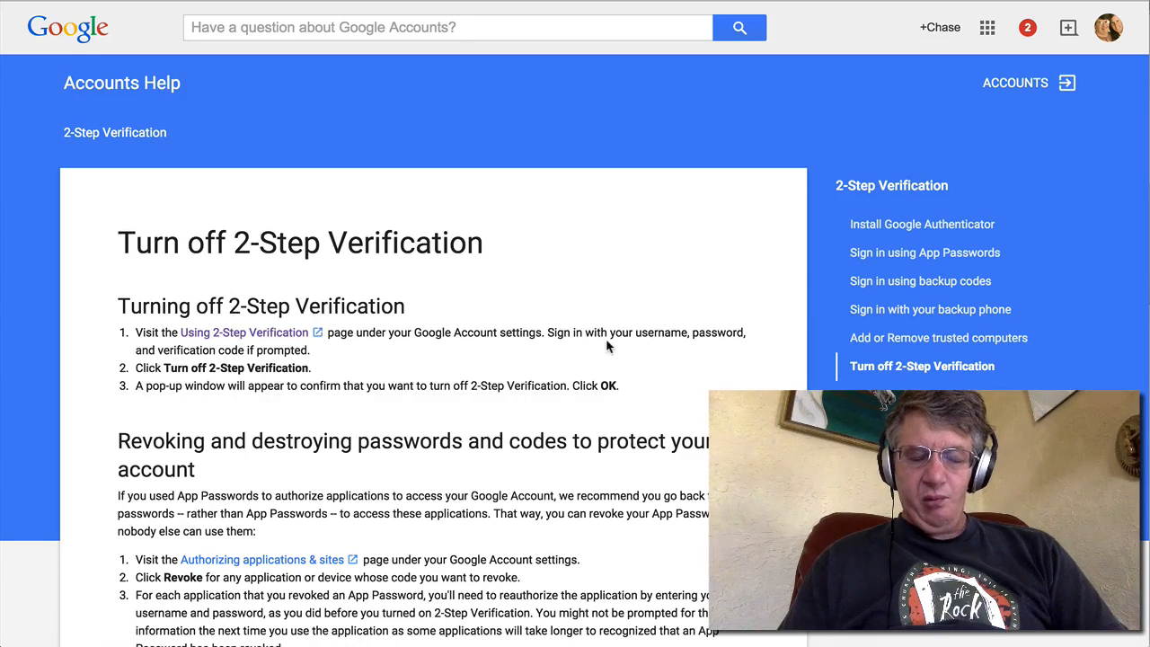
{"action": "mouse_move", "coordinate": [661, 345]}
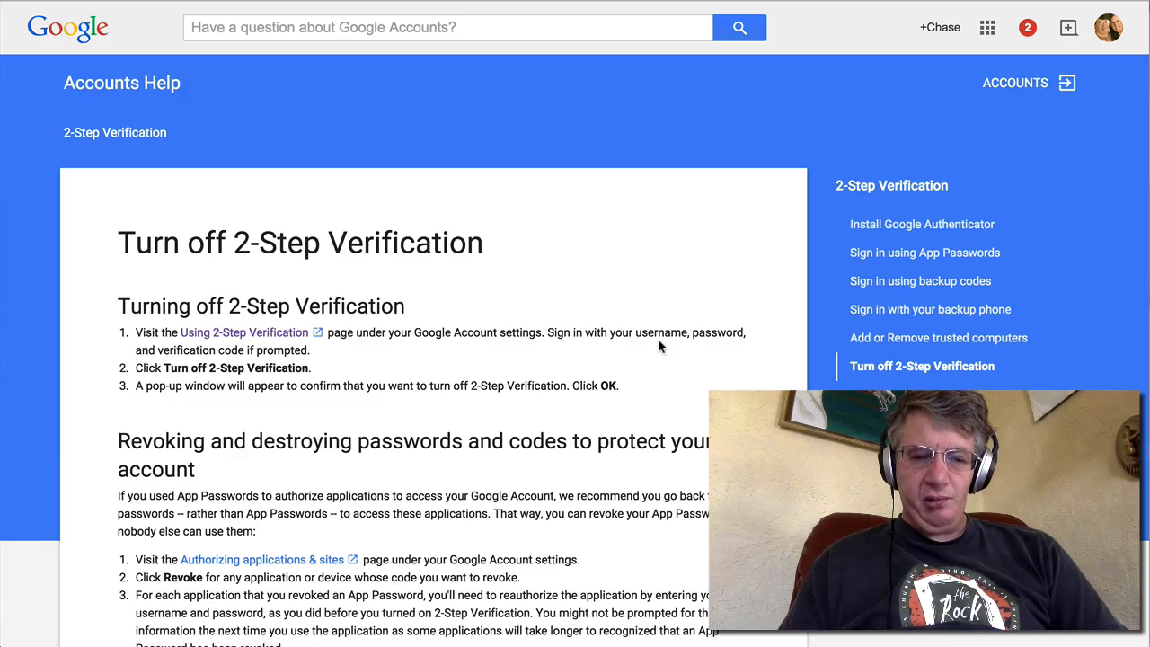
{"action": "mouse_move", "coordinate": [187, 350]}
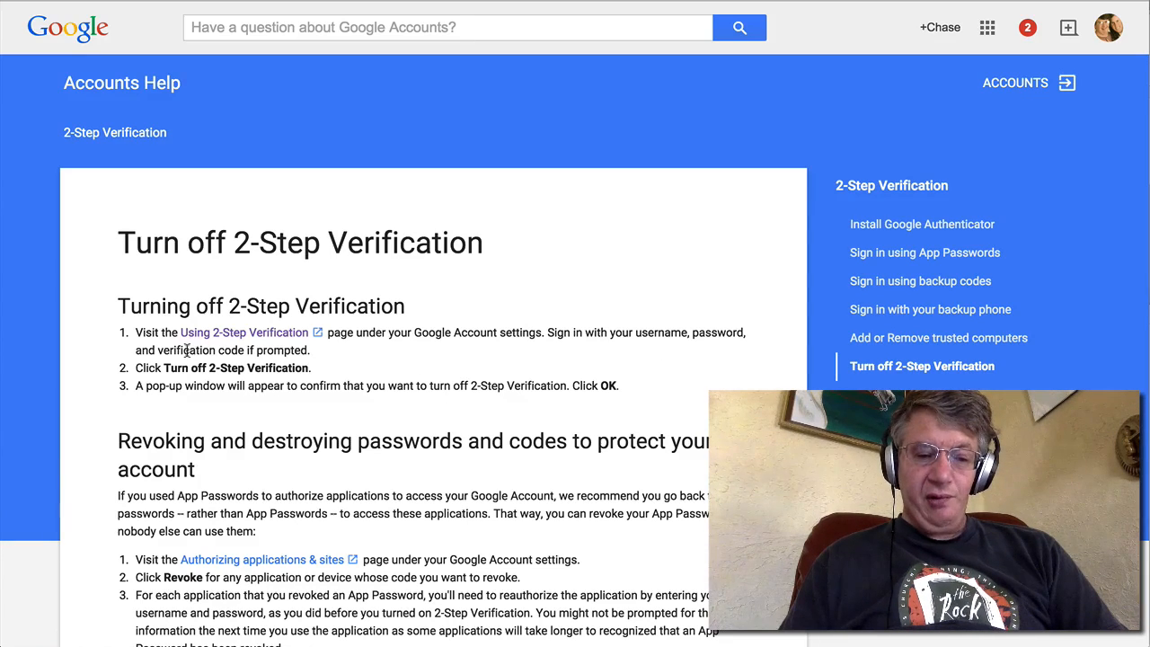
Follow the 'Using 2-Step Verification' link from the help article to the settings page.
{"action": "double_click", "coordinate": [186, 349]}
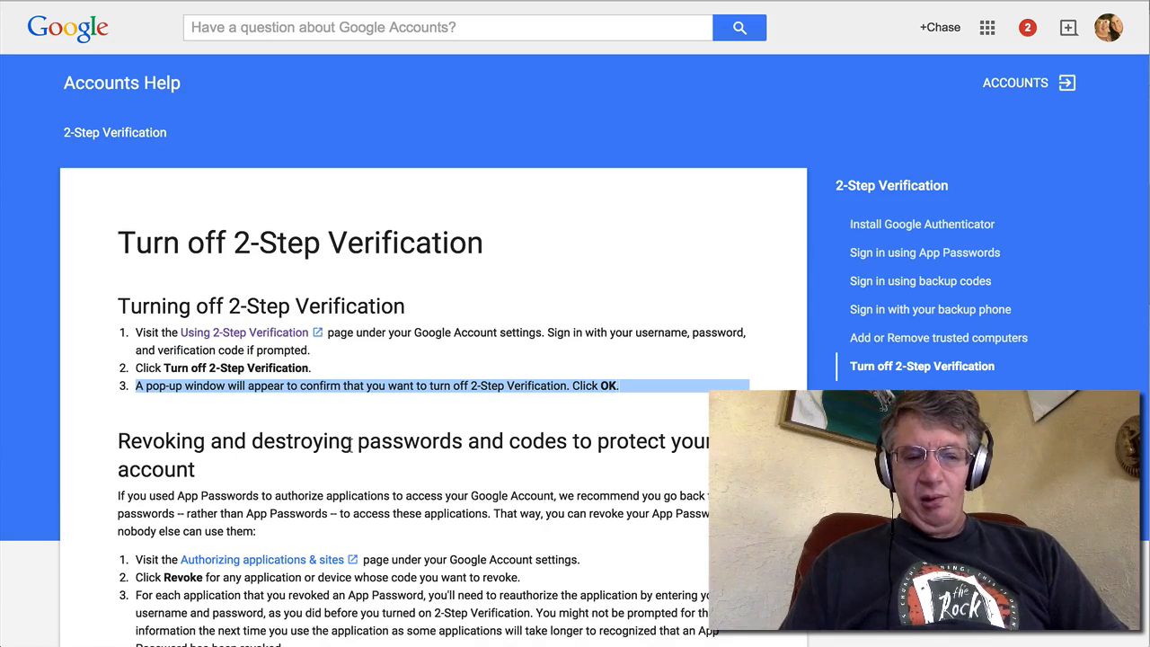
{"action": "left_click", "coordinate": [366, 402]}
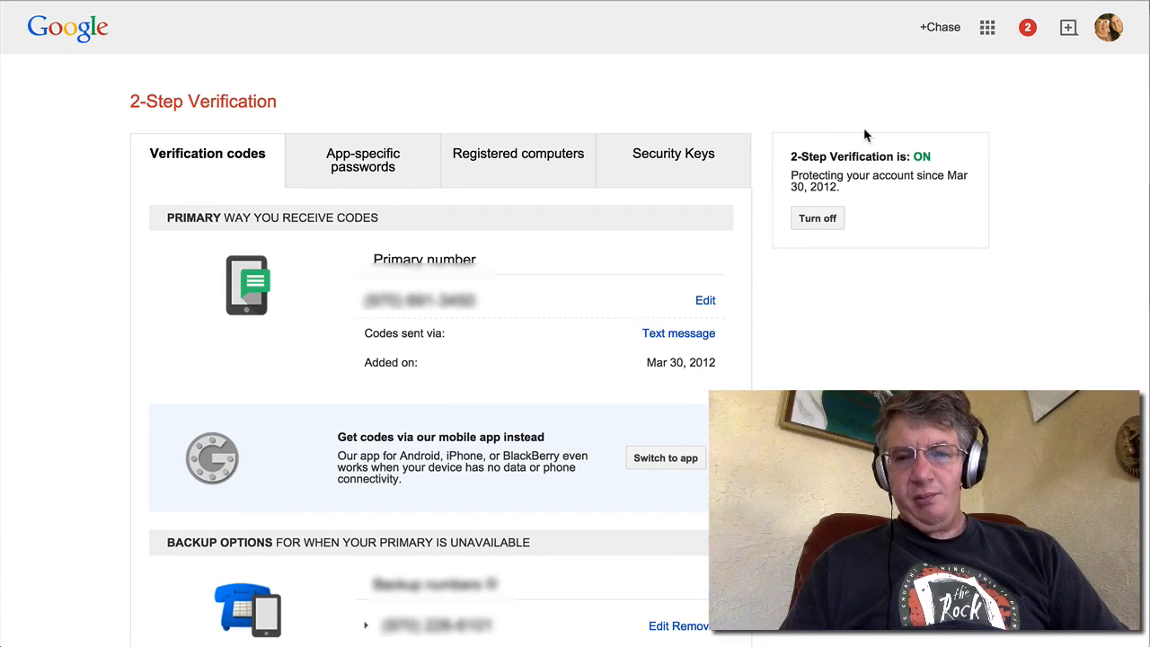
{"action": "mouse_move", "coordinate": [1017, 110]}
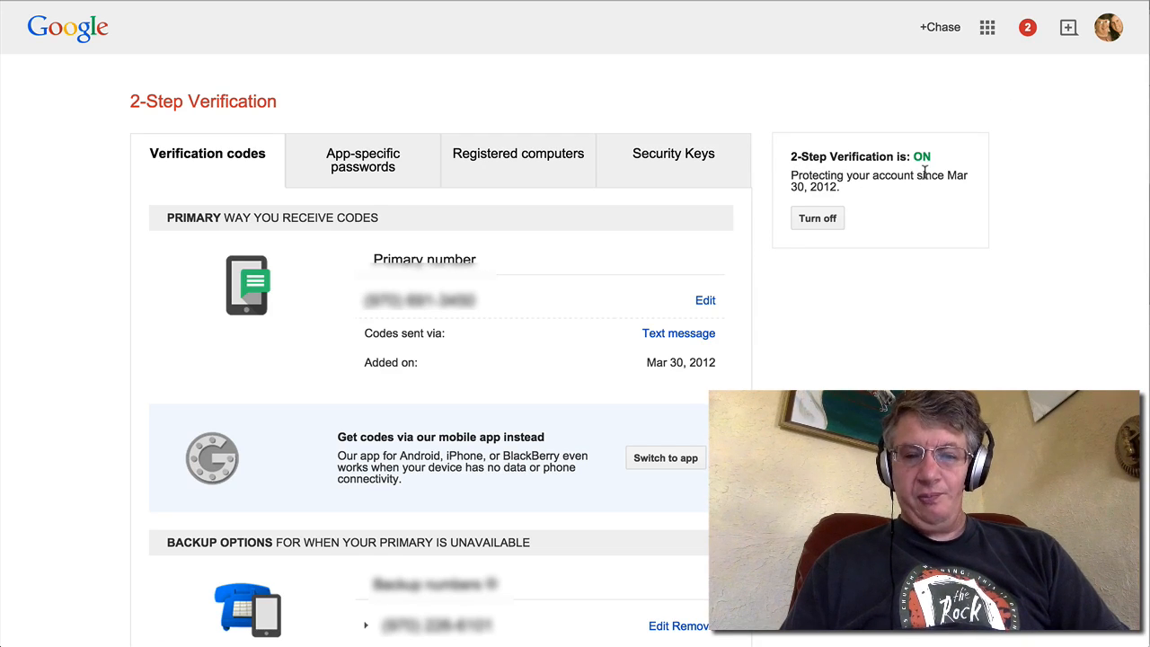
{"action": "mouse_move", "coordinate": [829, 201]}
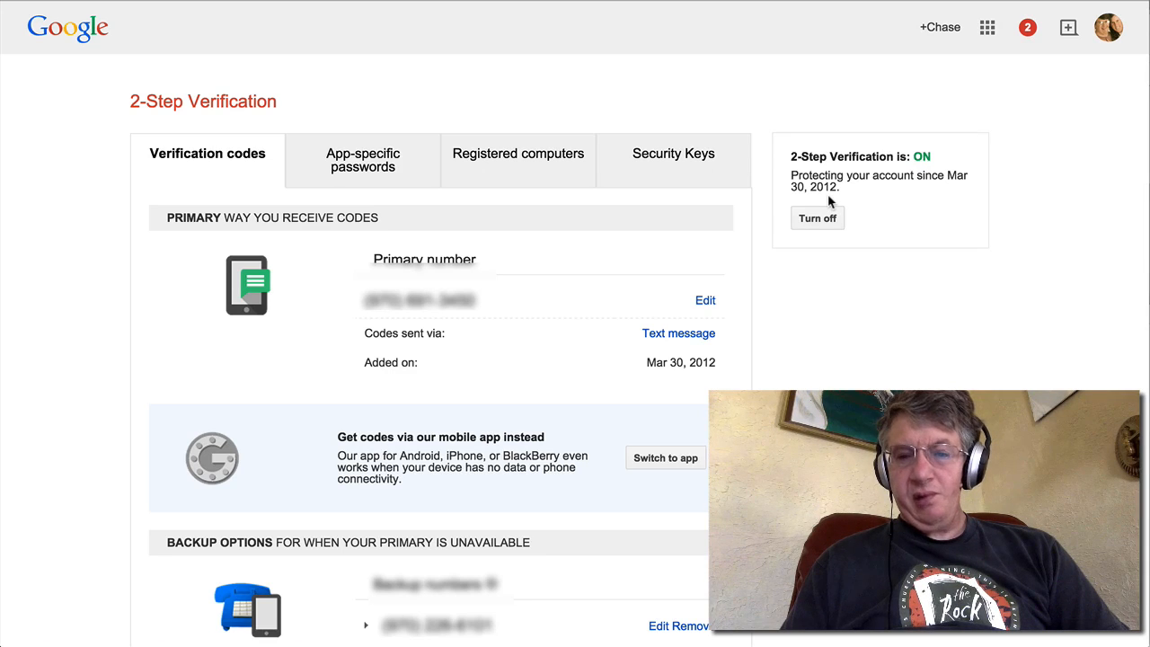
{"action": "mouse_move", "coordinate": [858, 219]}
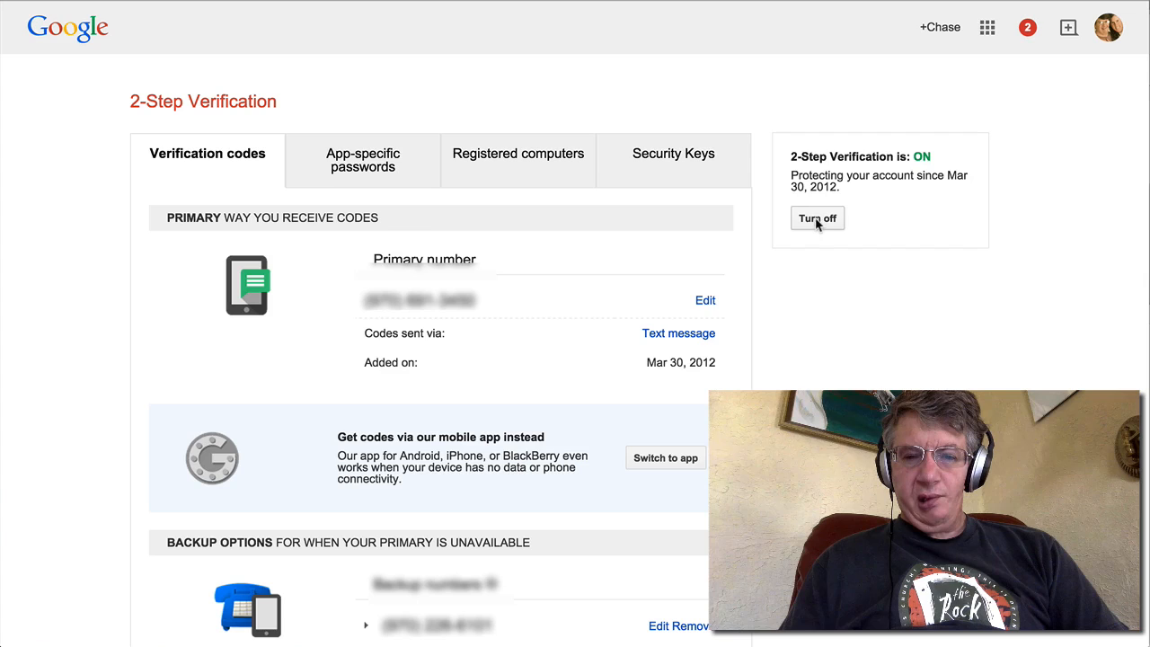
{"action": "left_click", "coordinate": [816, 218]}
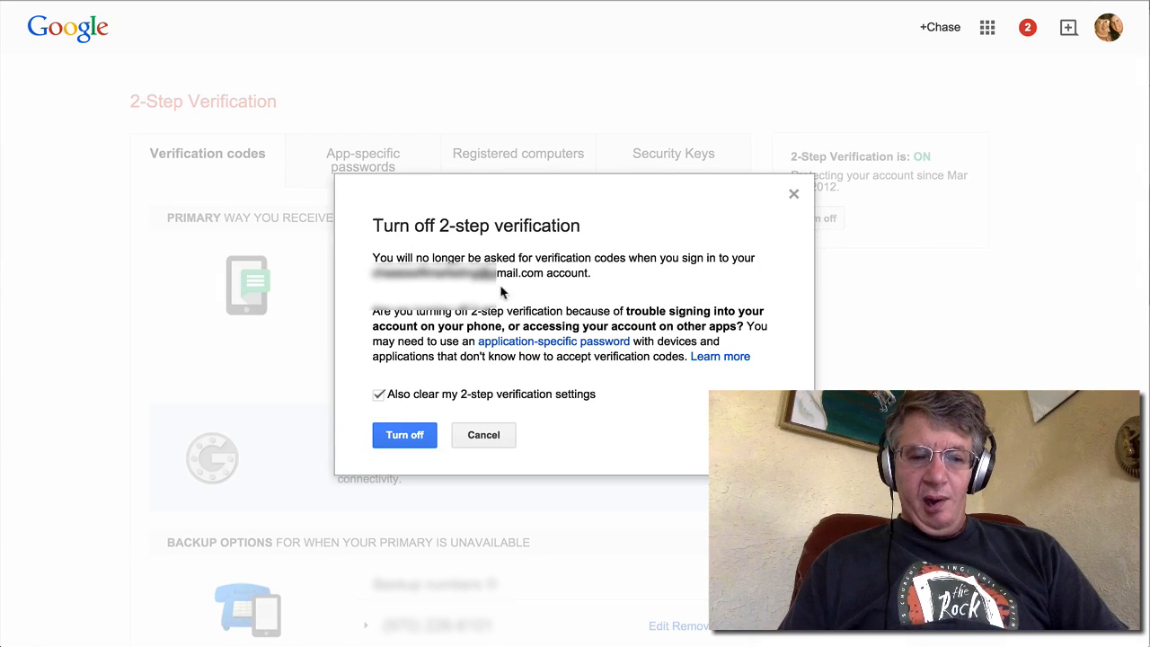
{"action": "mouse_move", "coordinate": [442, 403]}
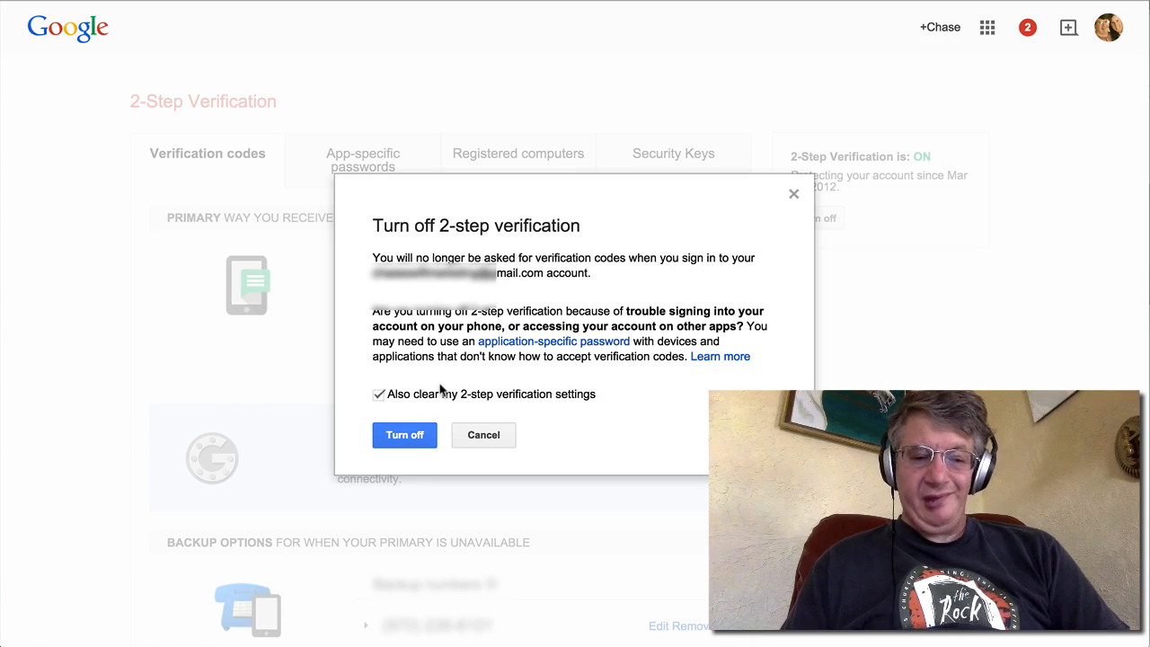
{"action": "mouse_move", "coordinate": [484, 423]}
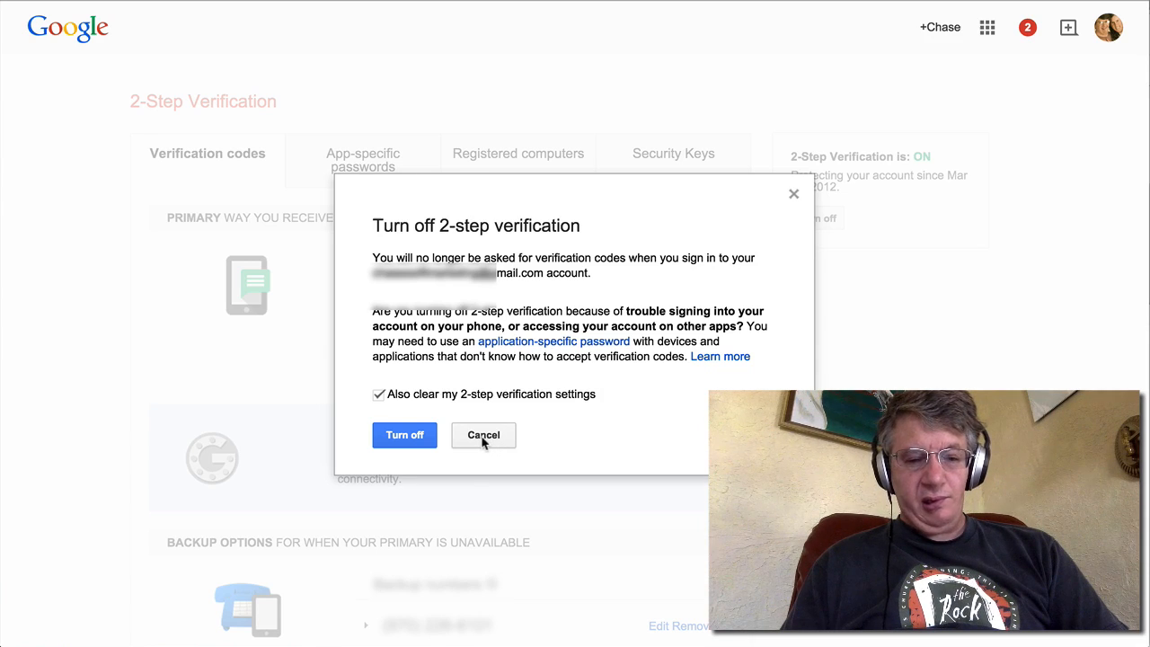
{"action": "left_click", "coordinate": [484, 434]}
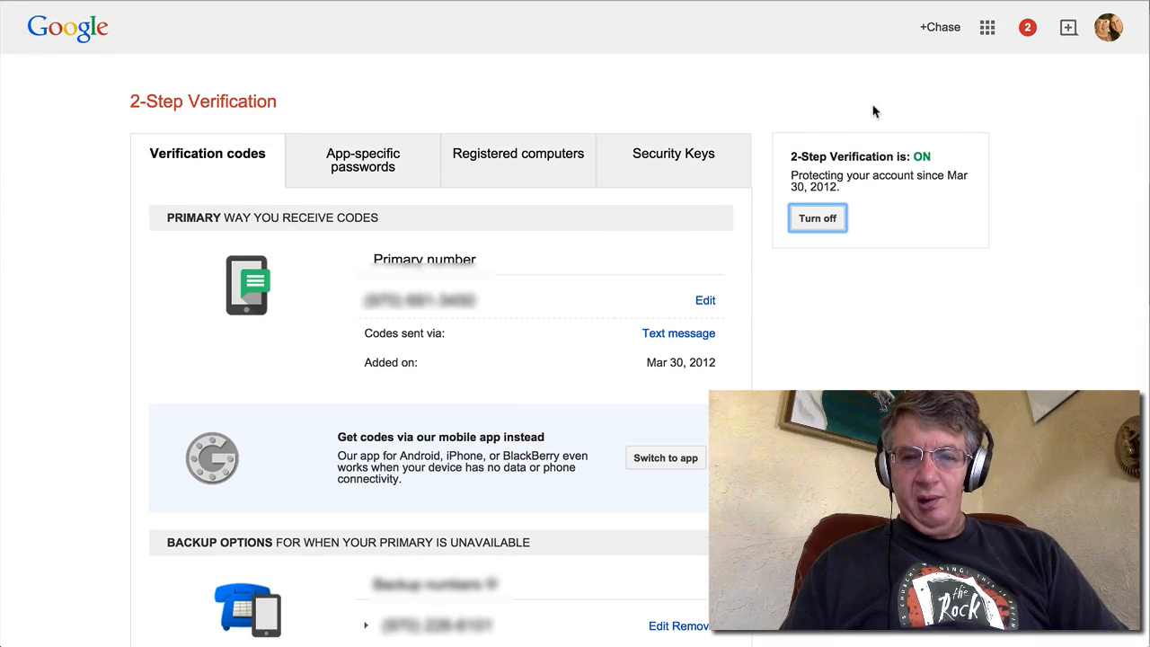
{"action": "mouse_move", "coordinate": [875, 111]}
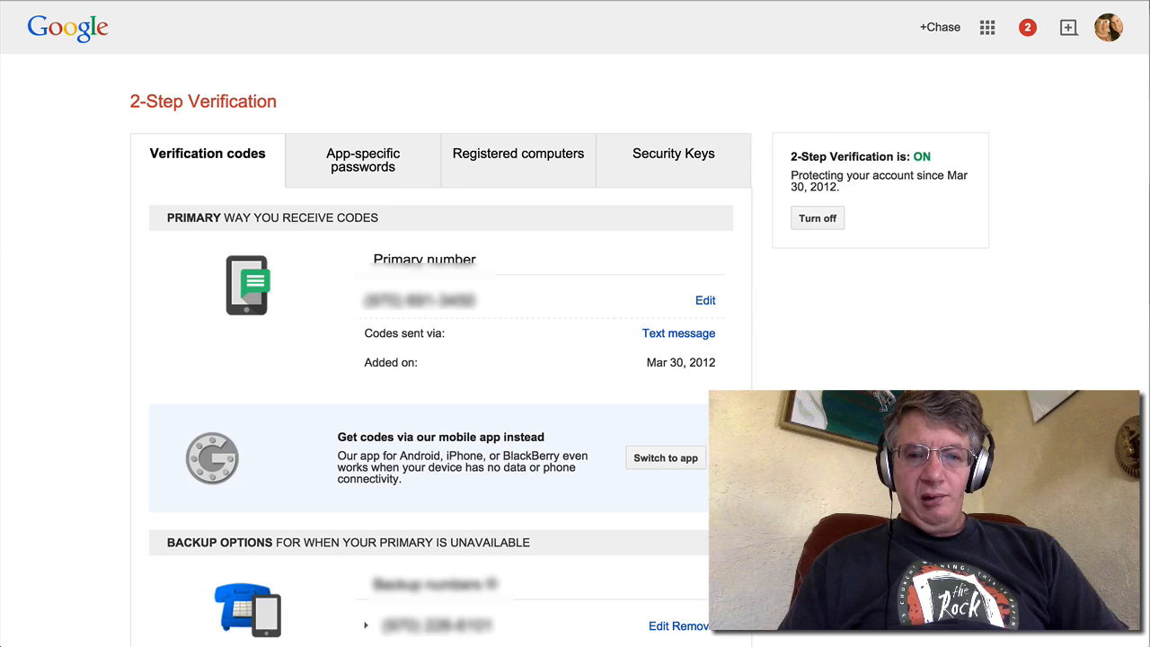